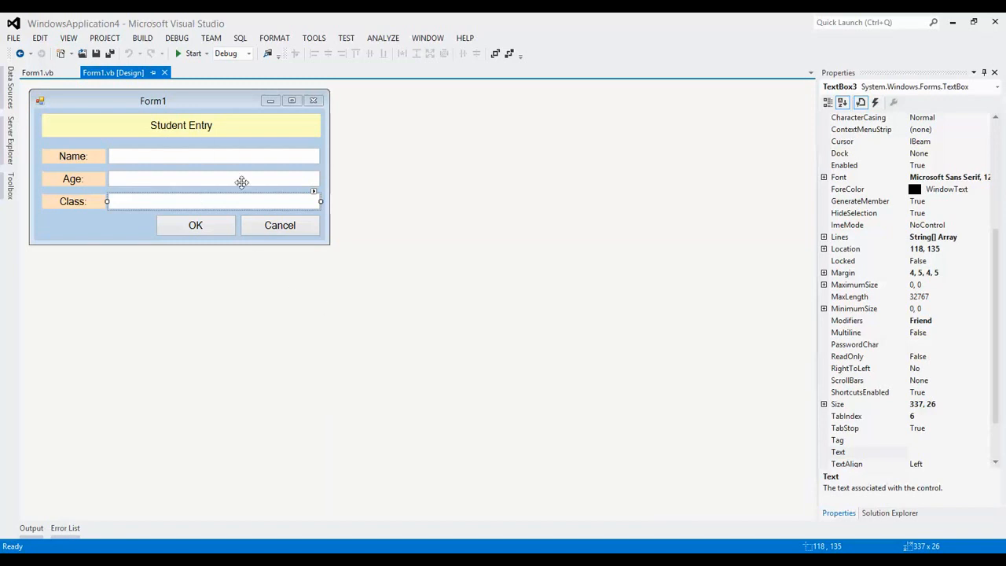
Generate an empty Button1_Click handler from the form's OK button
left_click(195, 224)
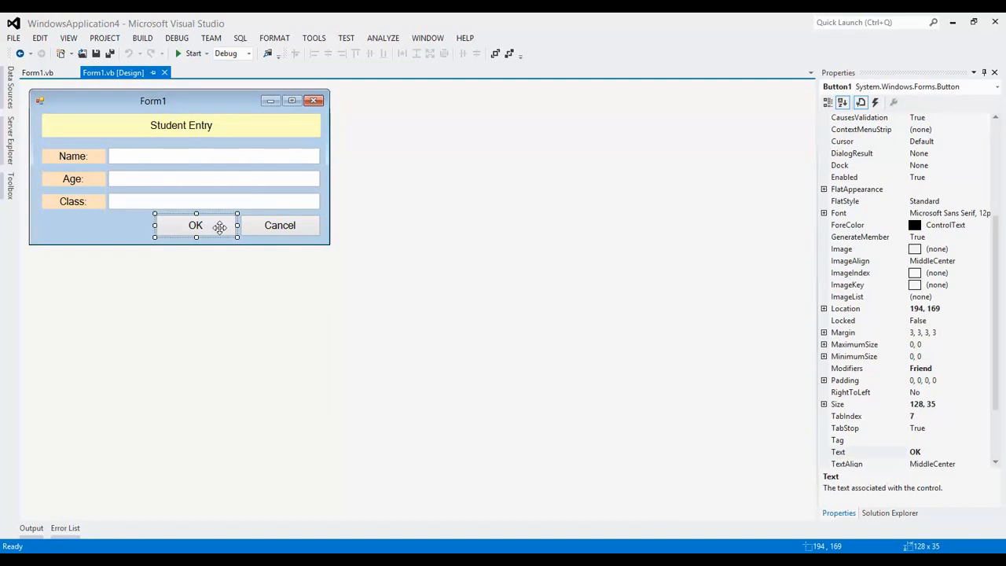
double_click(195, 225)
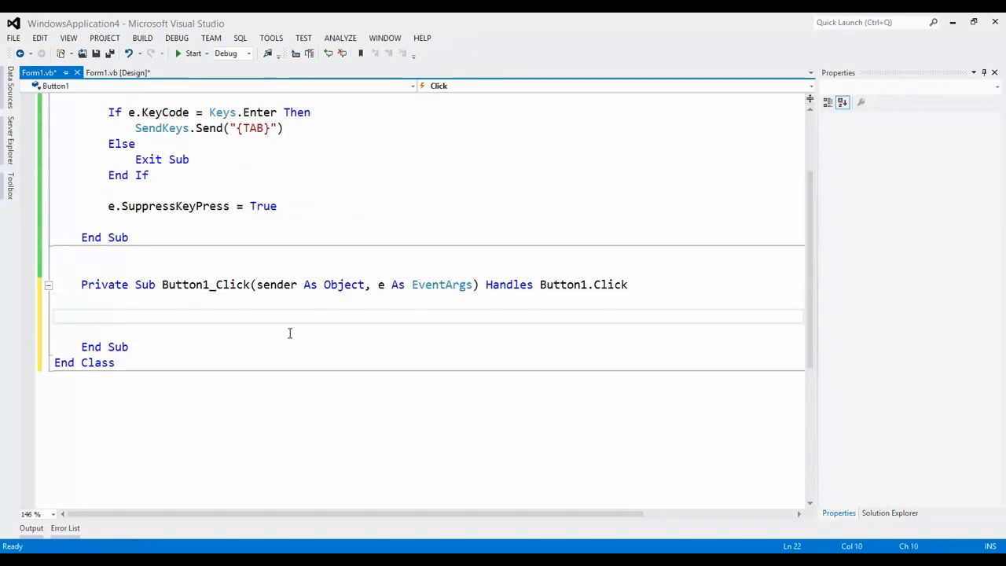
Write MessageBox.Show("Mission Completed", "Info", MessageBoxButtons.OK, MessageBoxIcon.Information) in Button1_Click
type("Message.s")
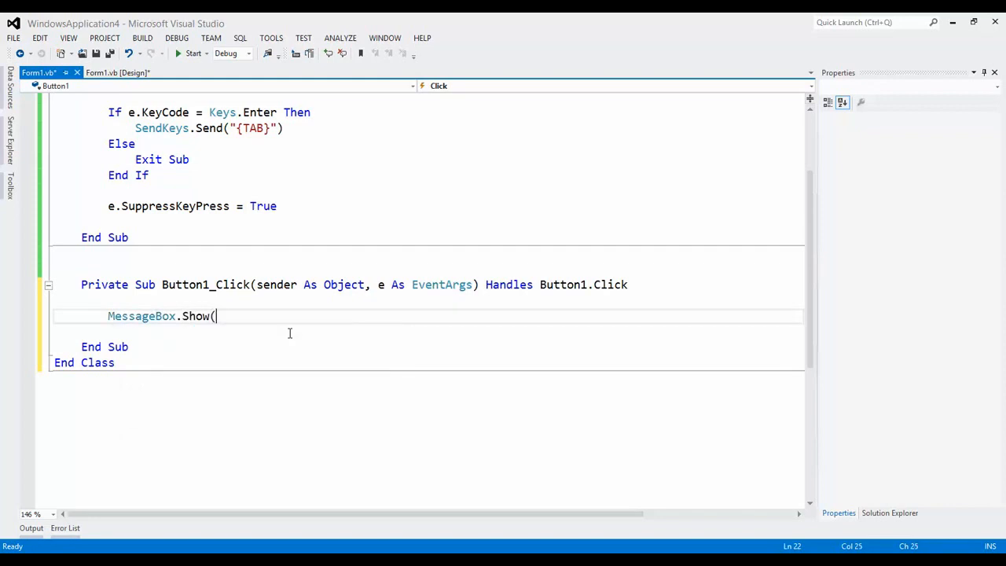
type("\"Miss\")")
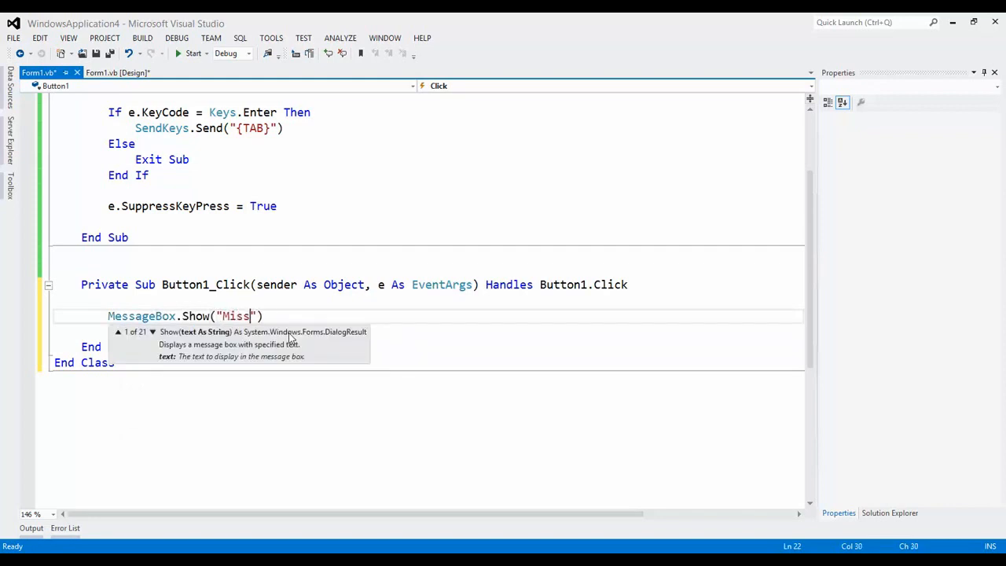
type("ion Completed")
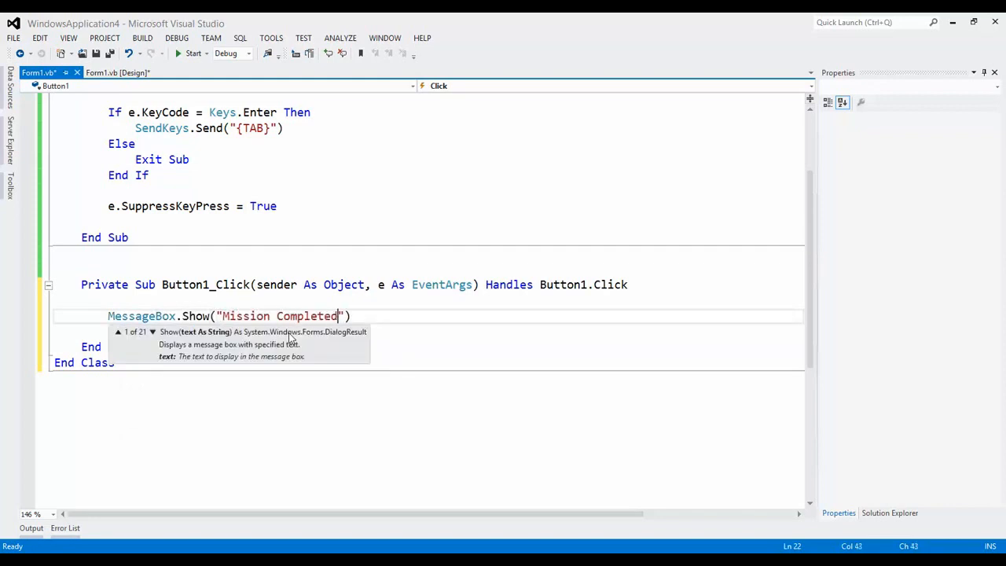
type(",\"\"")
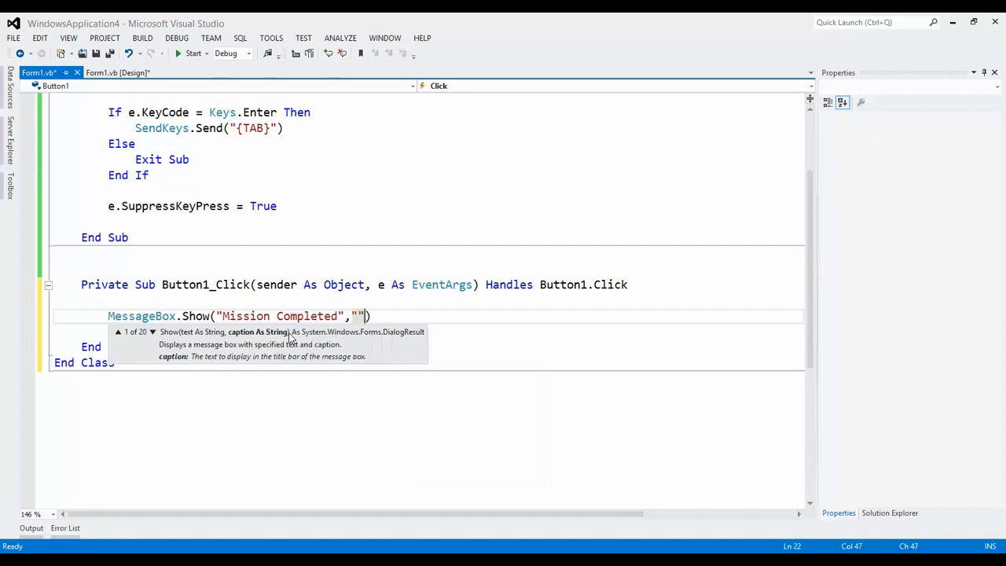
type("Info")
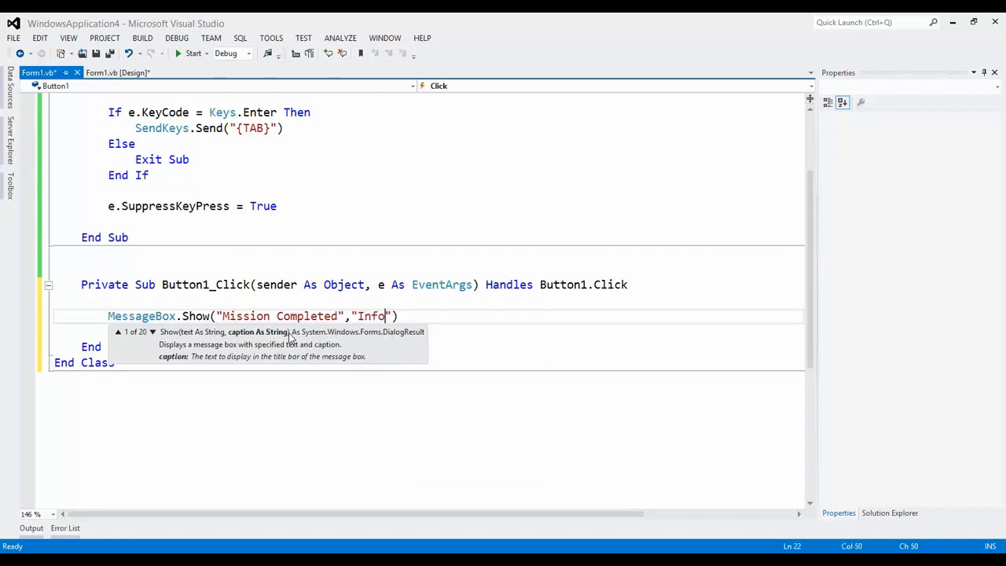
type(",MessageBoxButtons.OK,MessageBoxIcon.Information")
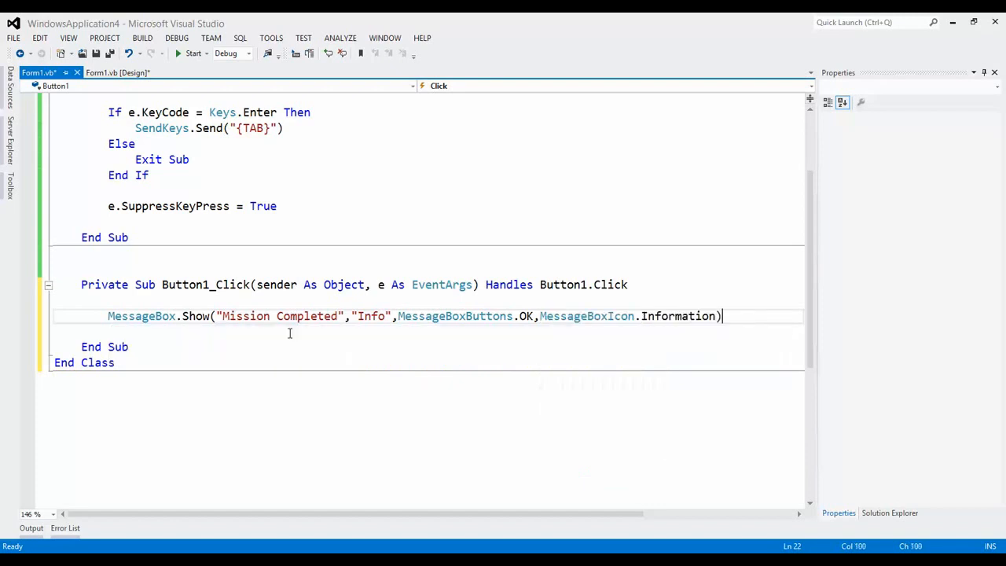
key("Enter")
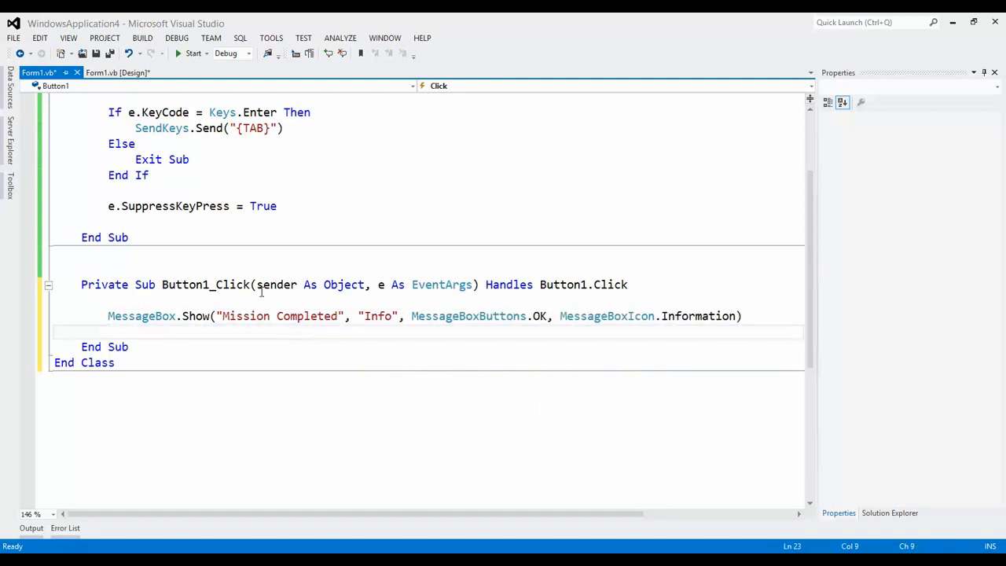
Start the application to test the Student Entry form
left_click(183, 53)
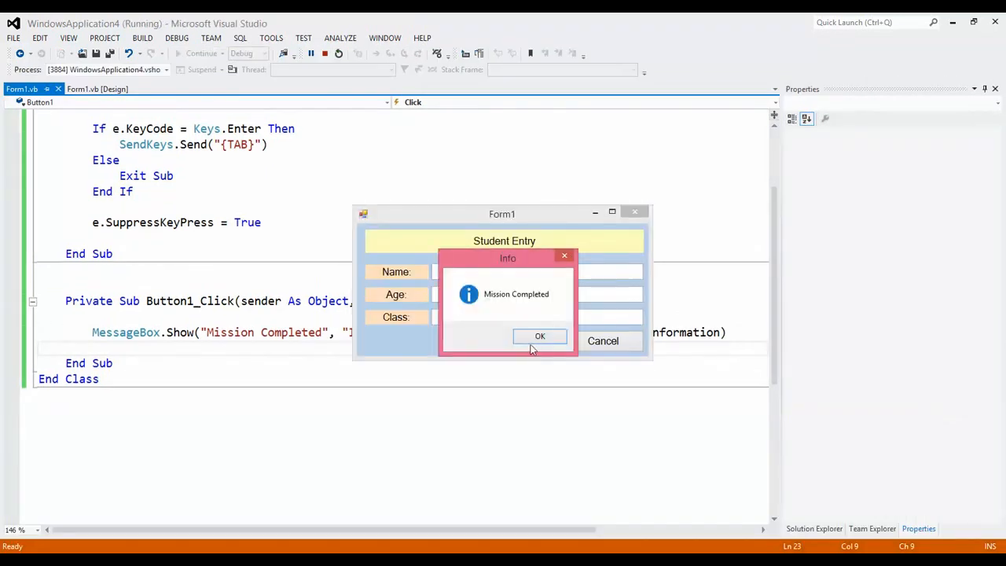
Dismiss the Mission Completed message and enter name 'kam', age 10 and class 10
left_click(541, 336)
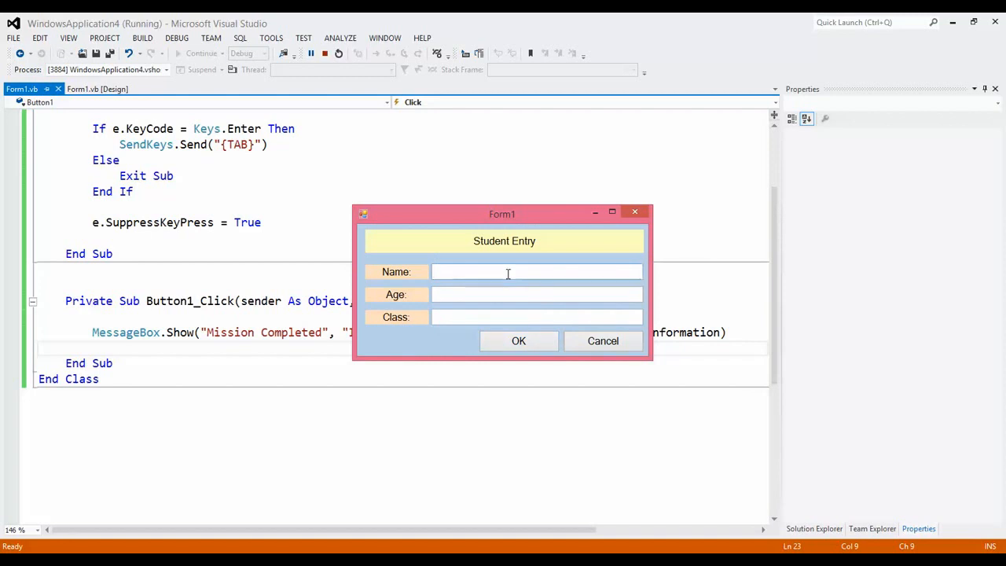
type("kamal")
type("10")
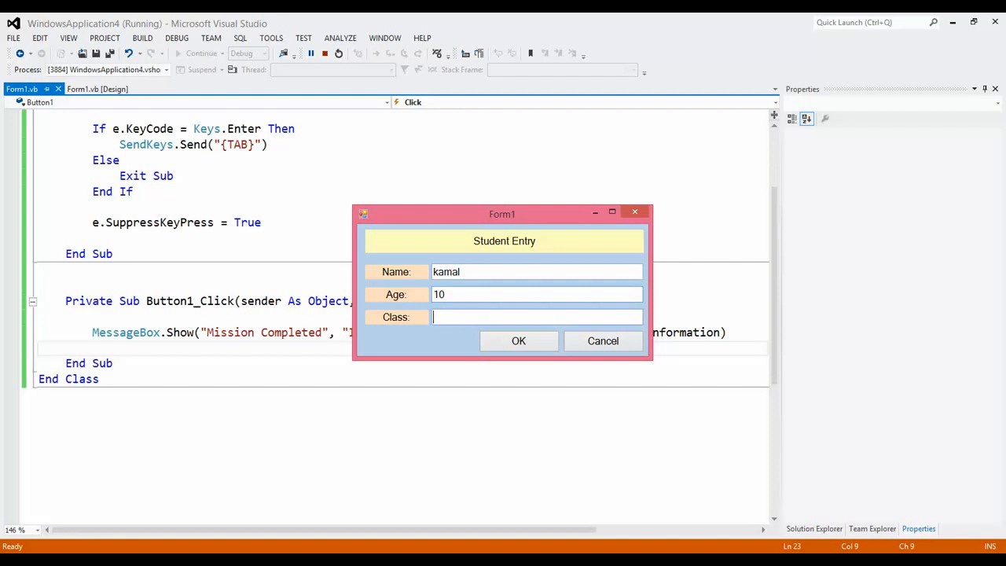
type("1")
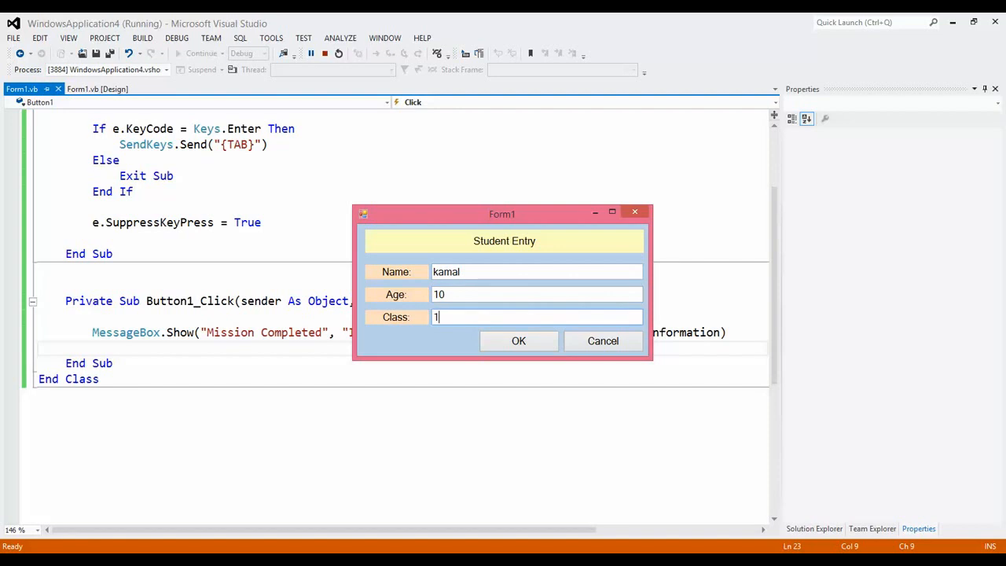
type("0")
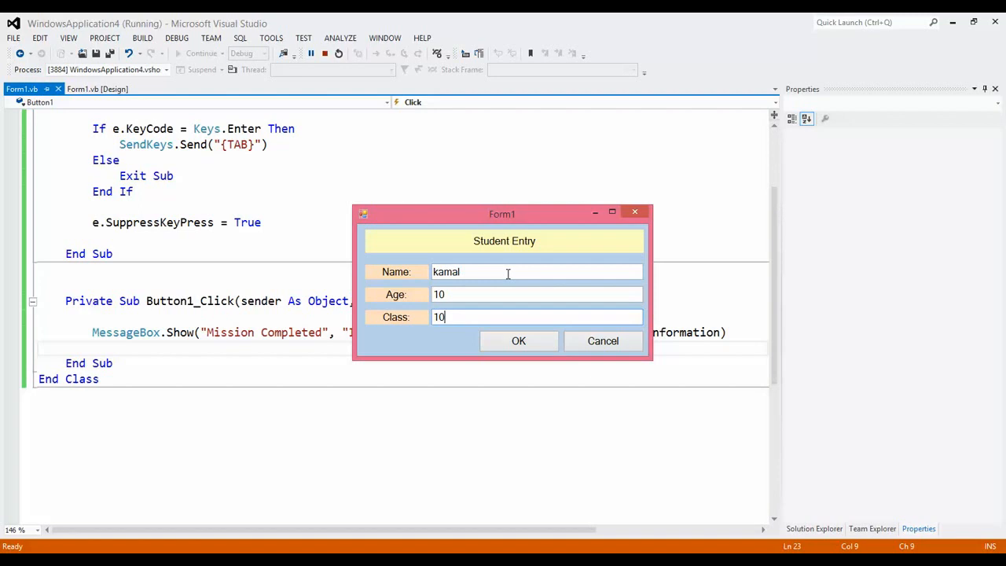
mouse_move(629, 221)
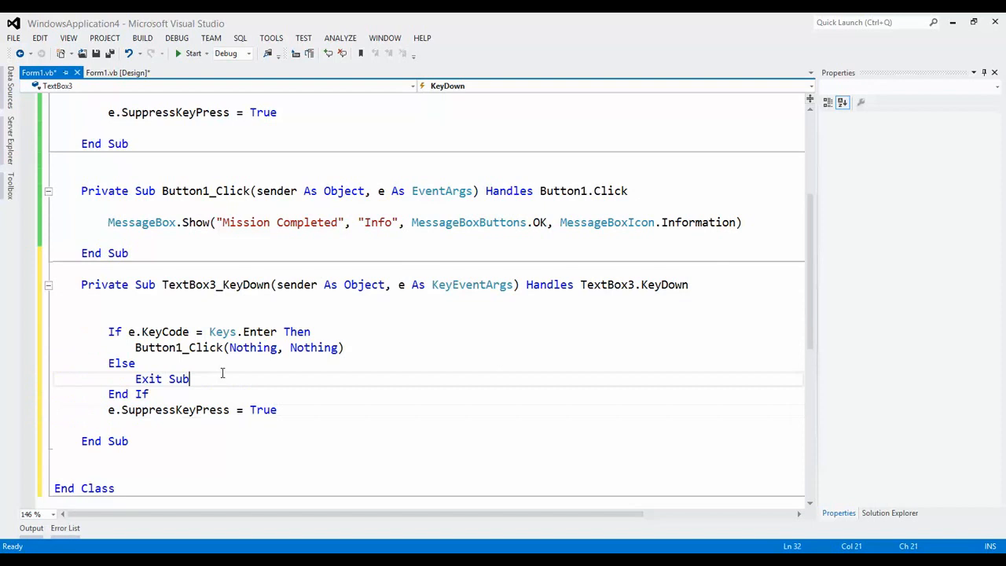
Review the Button1_Click call in the TextBox3 KeyDown code, then show Form1 in design view
left_click(107, 330)
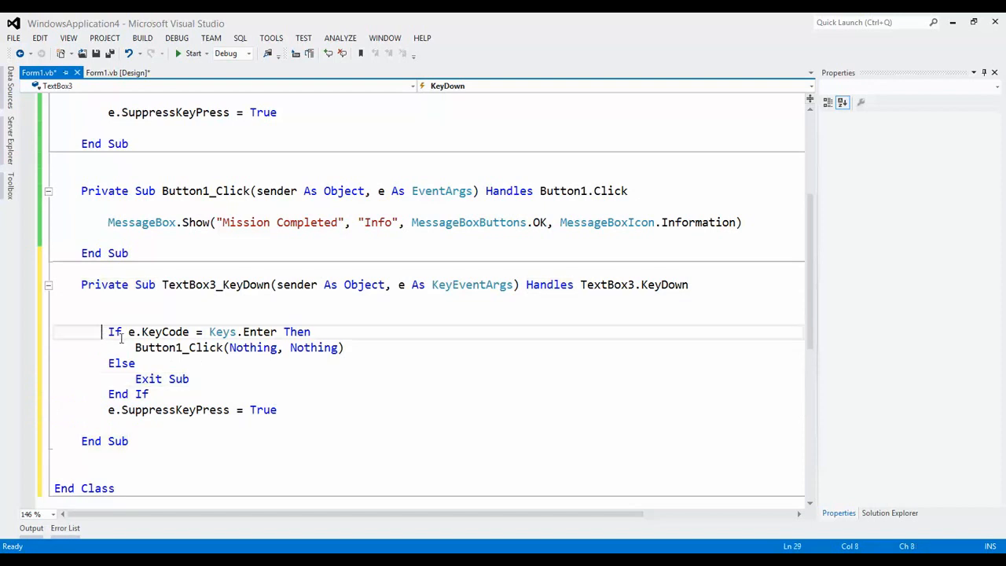
left_click(235, 332)
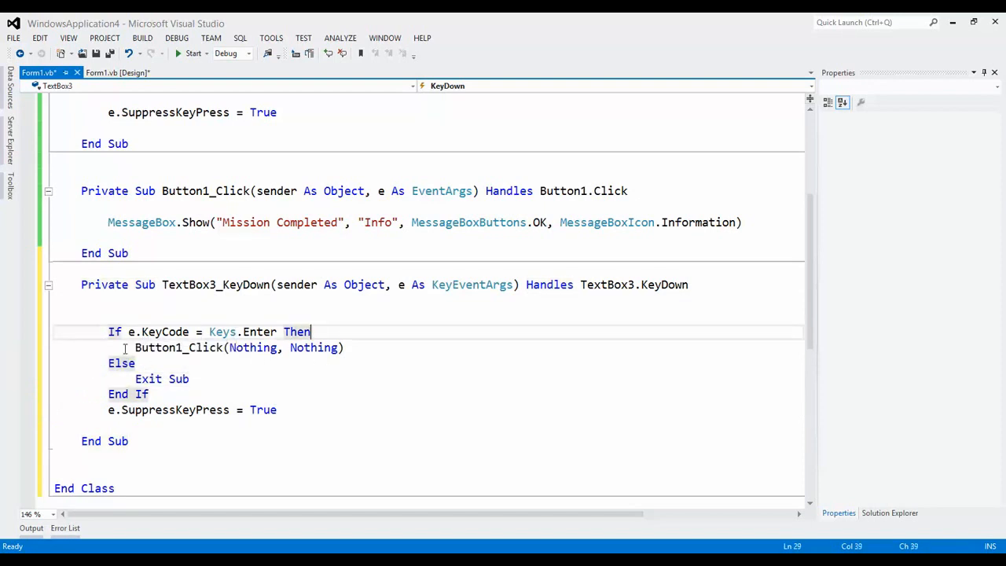
double_click(179, 347)
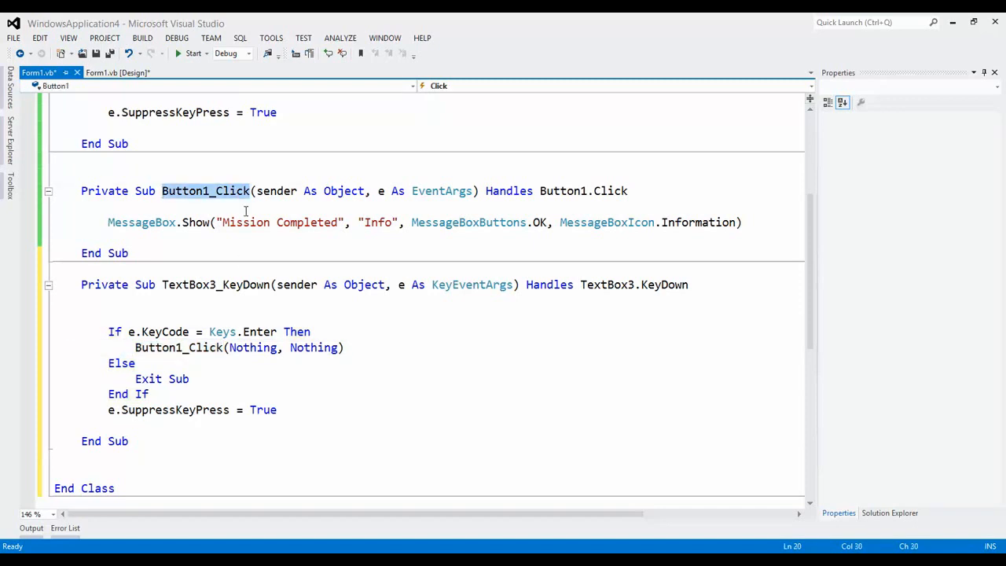
left_click(118, 72)
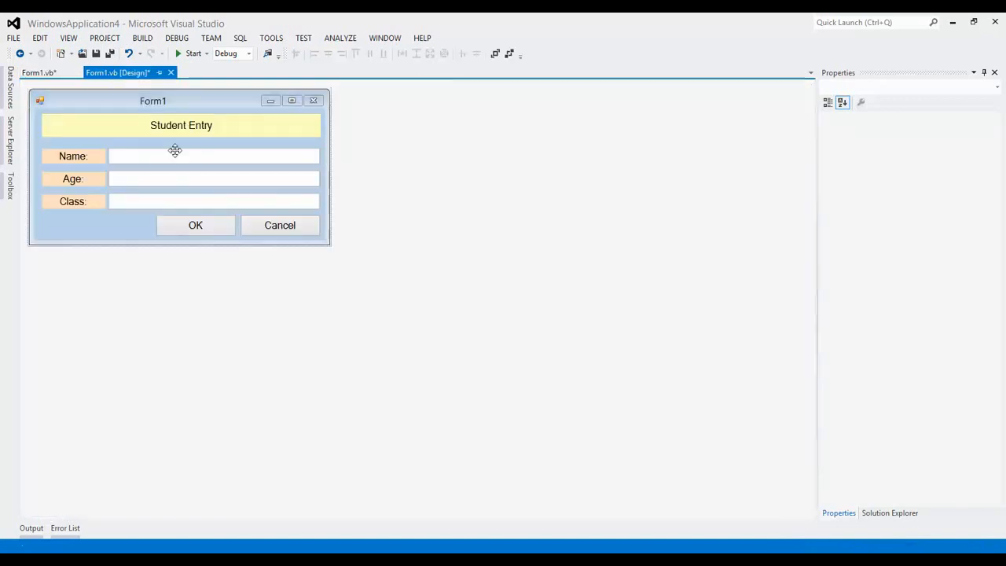
Check the Class textbox's properties as TextBox3 and return to the Form1.vb code
left_click(212, 201)
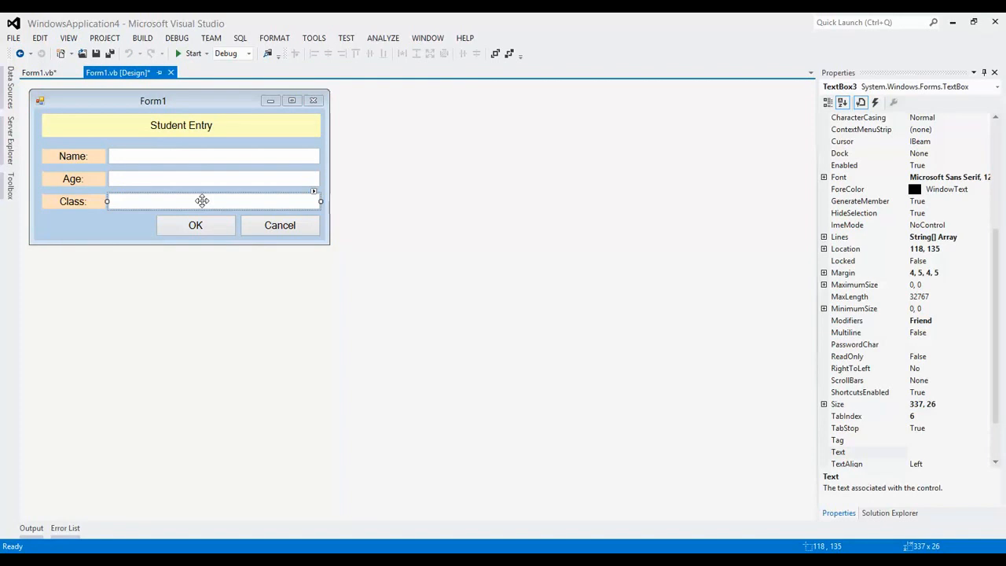
mouse_move(68, 111)
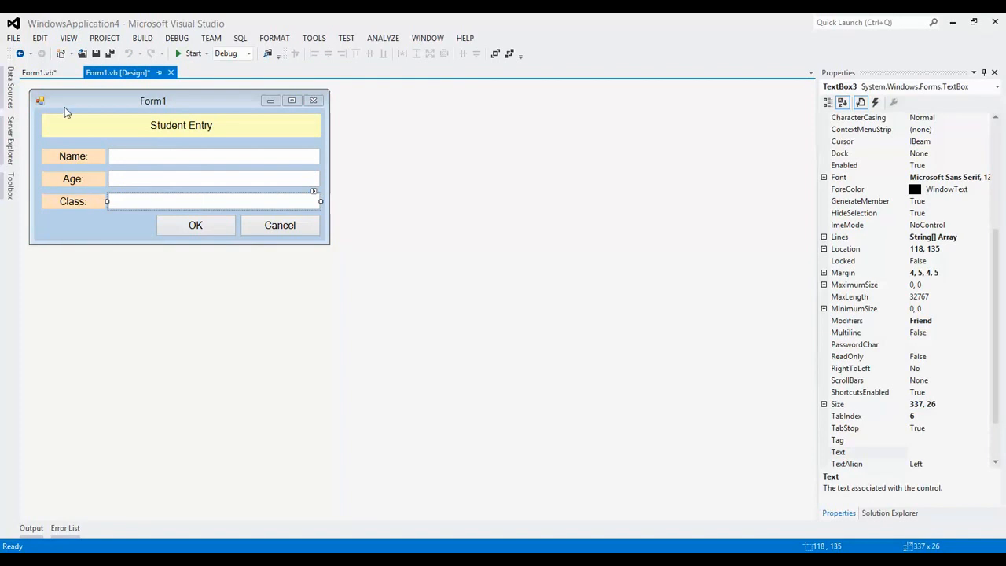
left_click(40, 72)
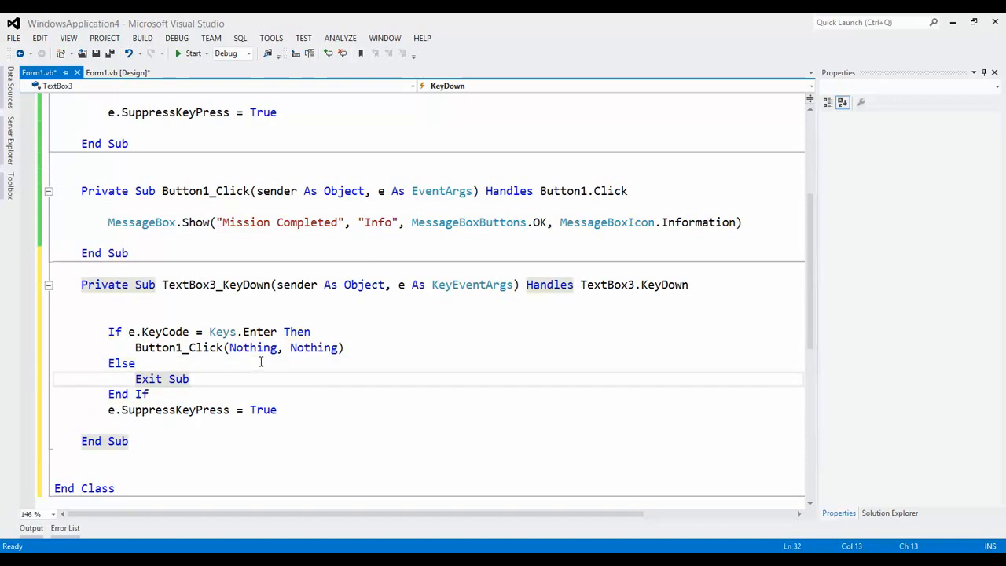
mouse_move(233, 394)
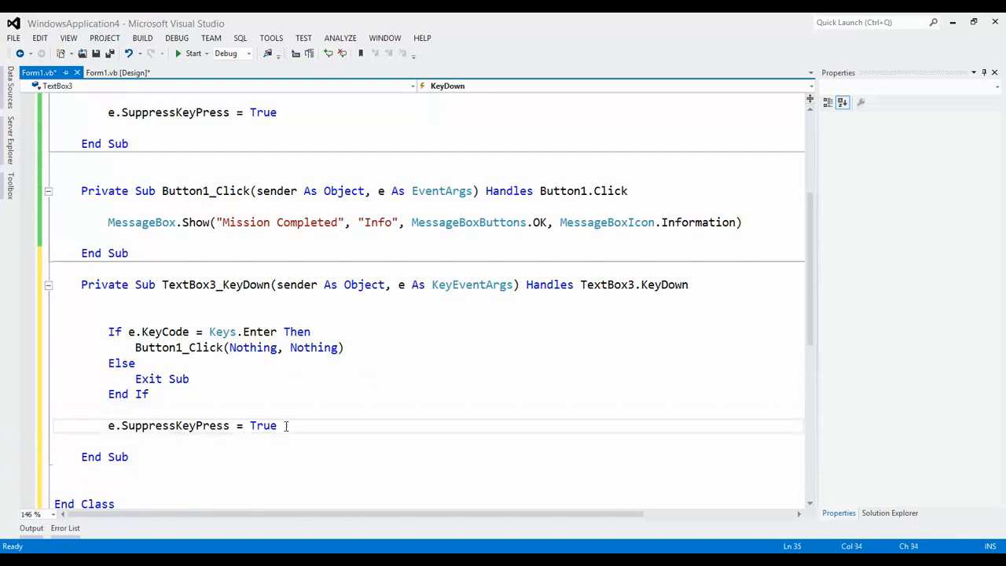
Add the comment 'It does make any sound after e.SuppressKeyPress = True
type("'")
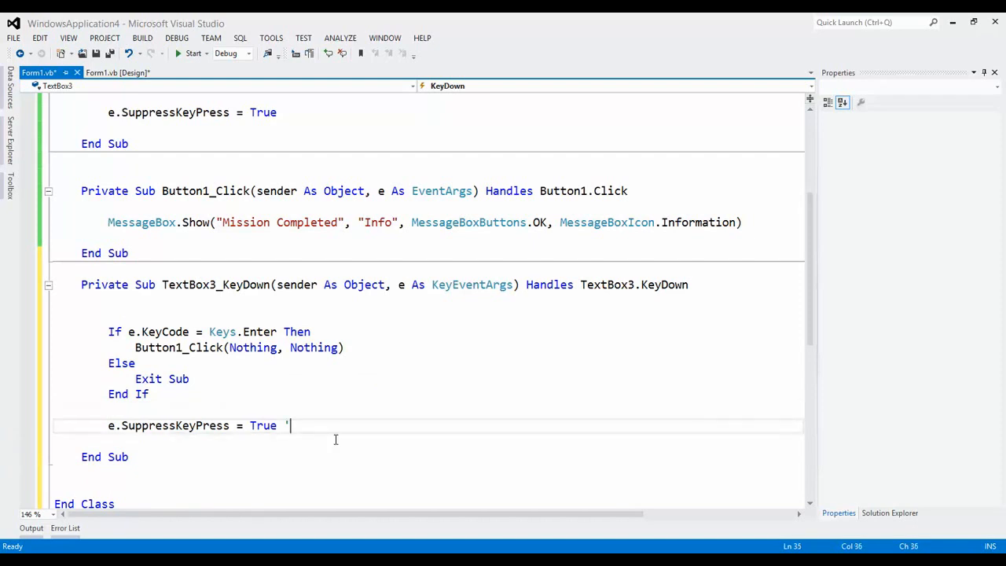
type("It does")
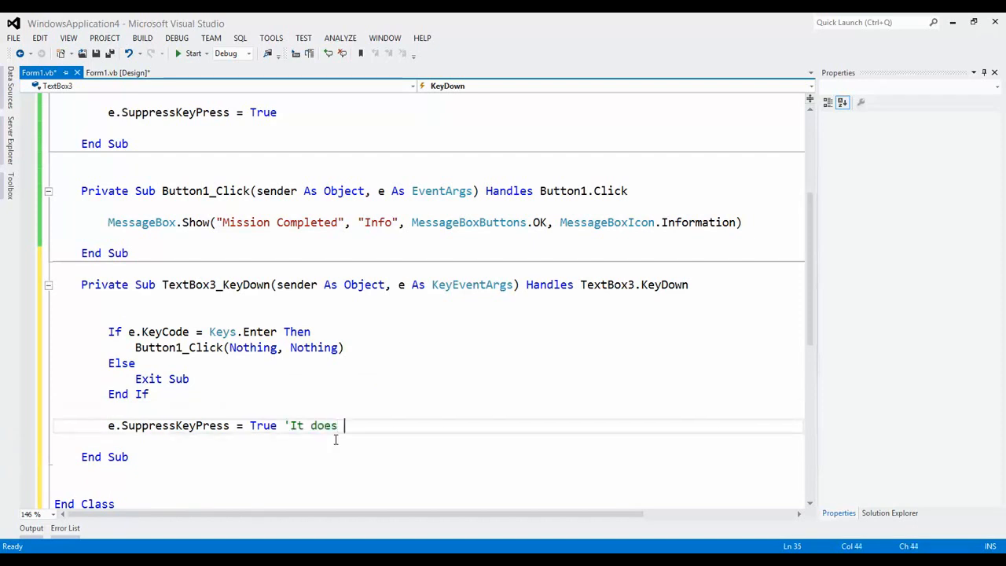
type("make any")
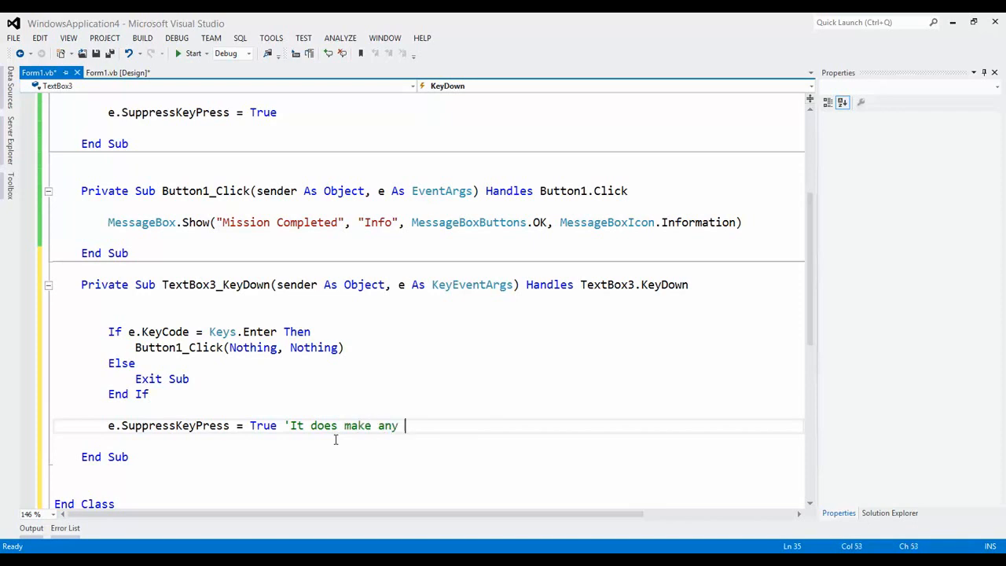
type("sound")
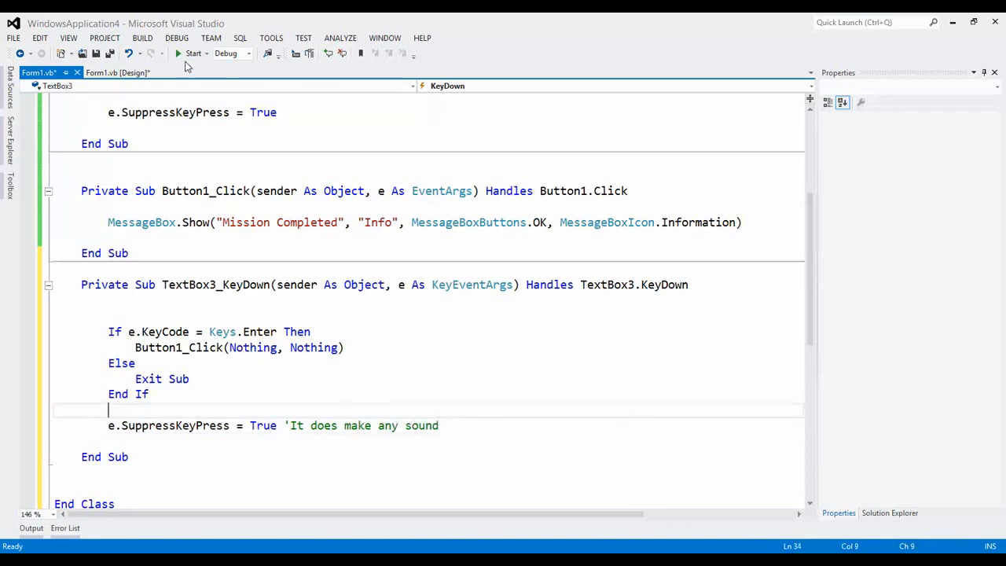
left_click(188, 53)
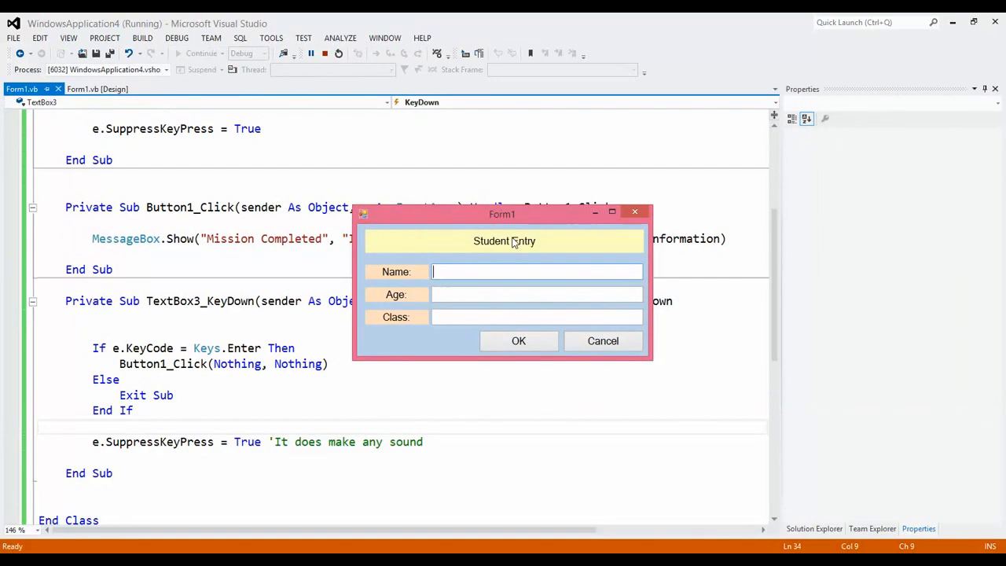
type("kamal")
left_click(536, 294)
type("10")
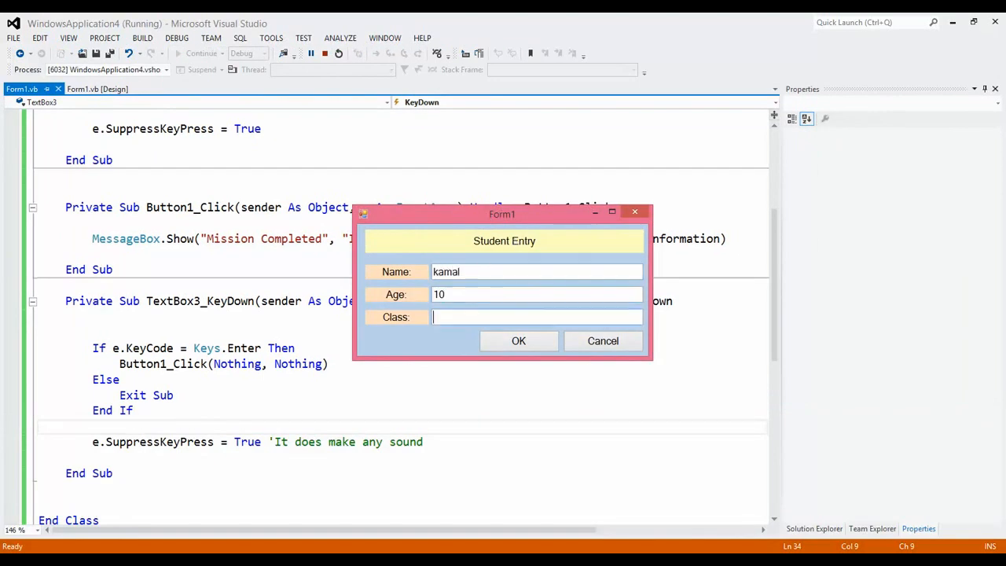
type("5")
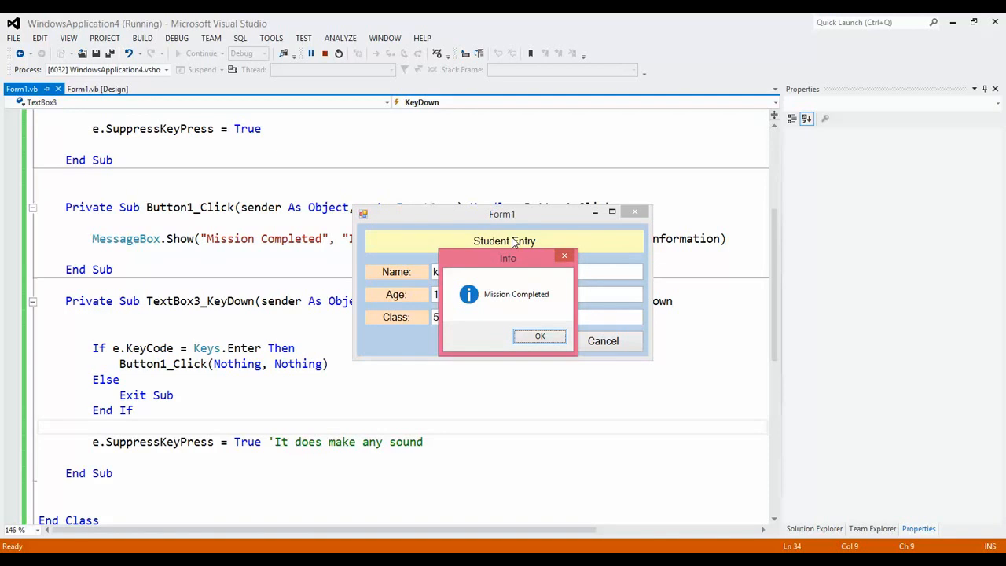
left_click(539, 336)
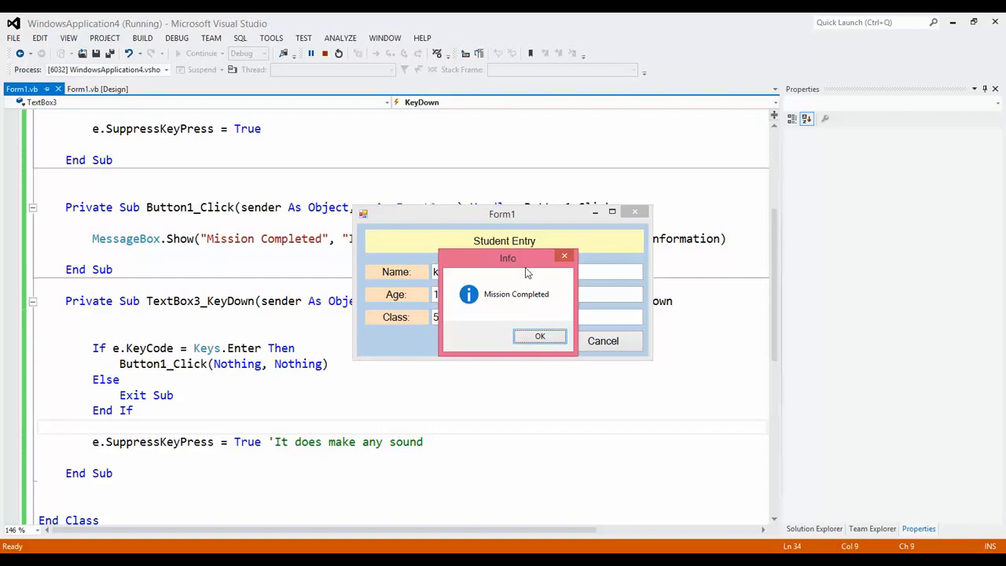
left_click(541, 337)
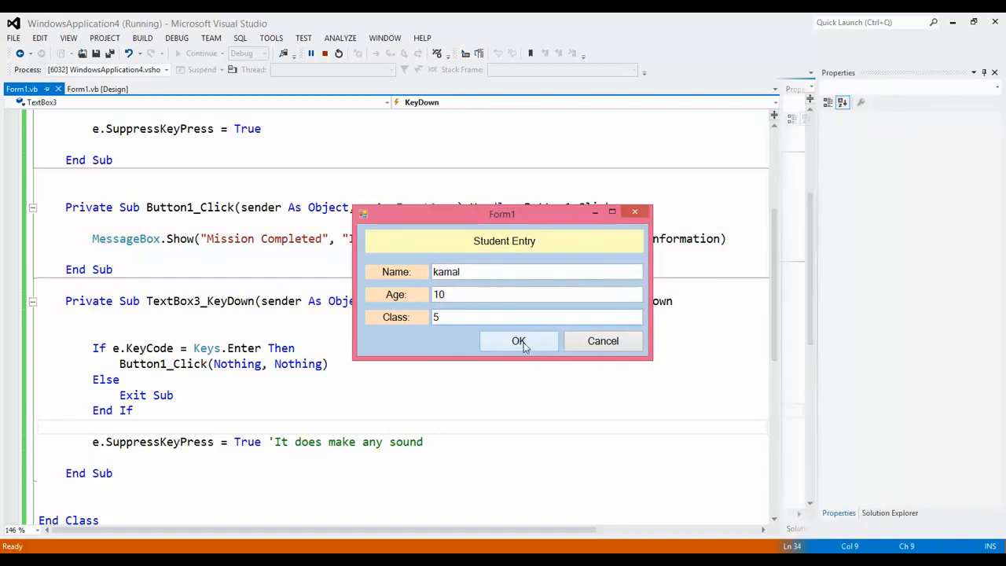
left_click(519, 342)
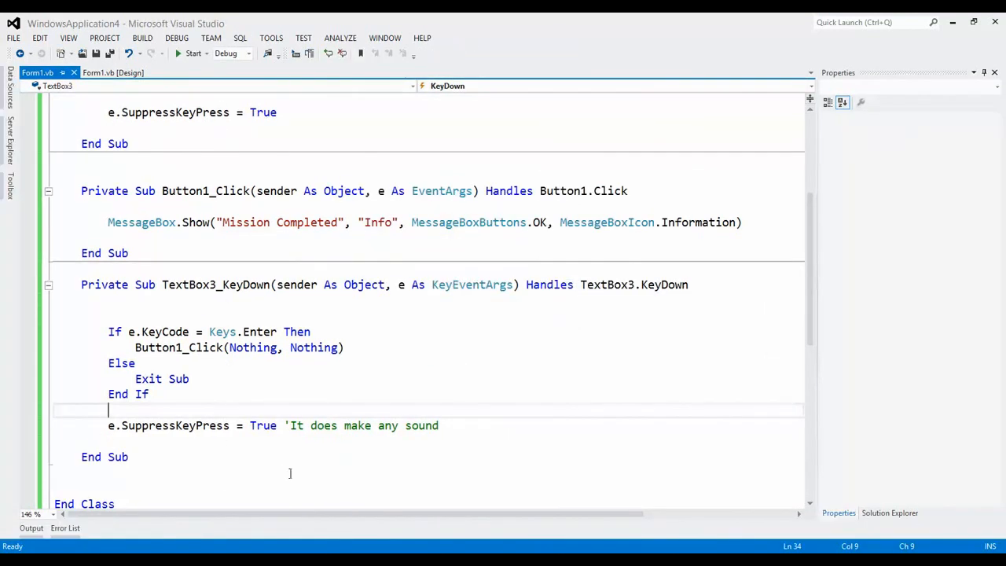